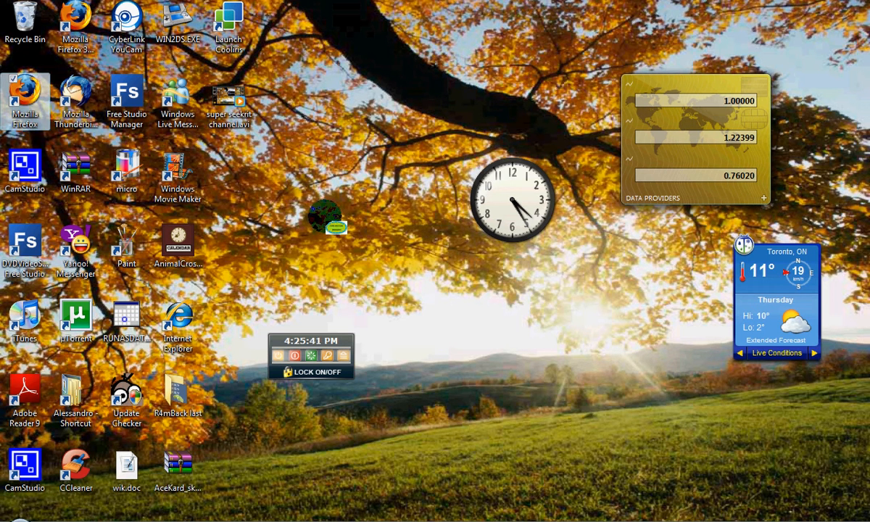
- Launch Firefox from the desktop and begin entering the youtube.com address
{"action": "double_click", "coordinate": [26, 102]}
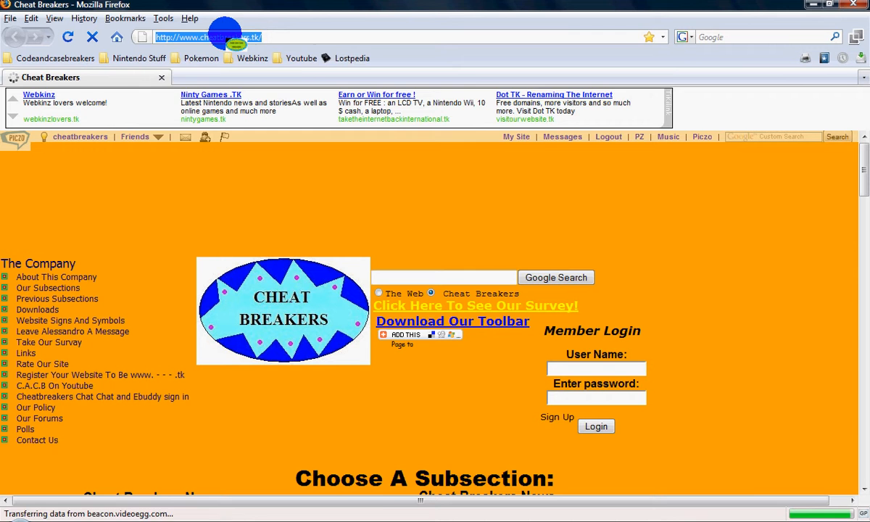
{"action": "type", "text": "youtube.com/"}
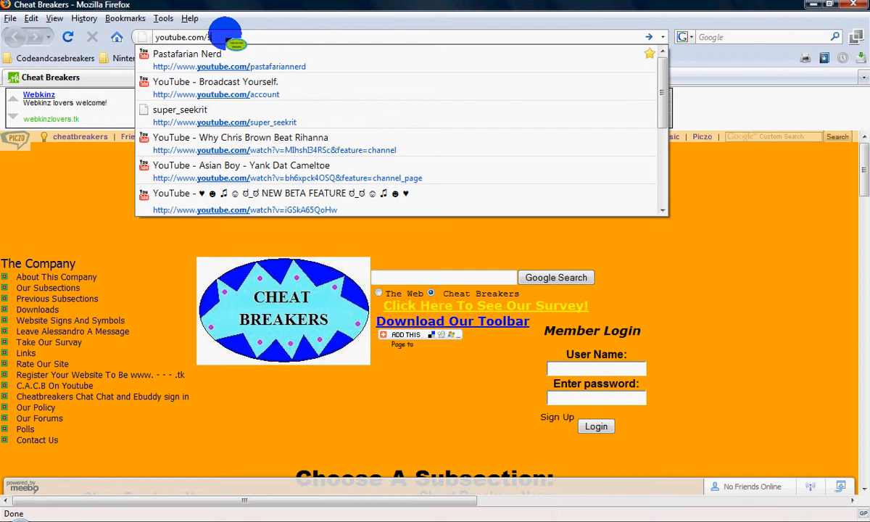
- Finish the address and load ajam100's YouTube channel page in the beta design
{"action": "type", "text": "uper"}
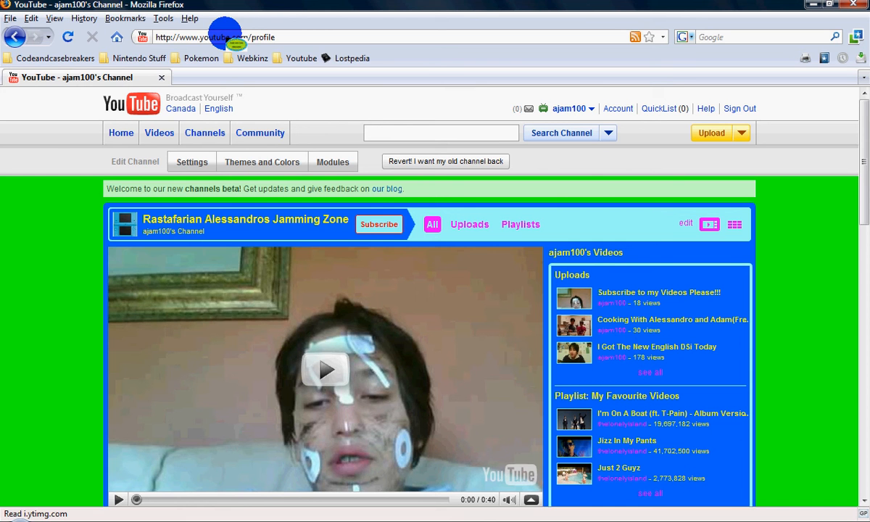
{"action": "mouse_move", "coordinate": [304, 58]}
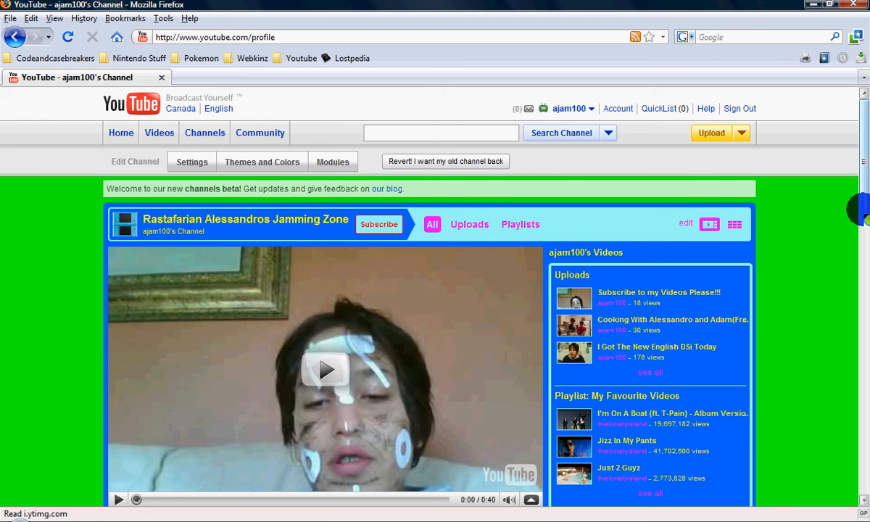
{"action": "scroll", "scroll_direction": "down", "scroll_amount": 3}
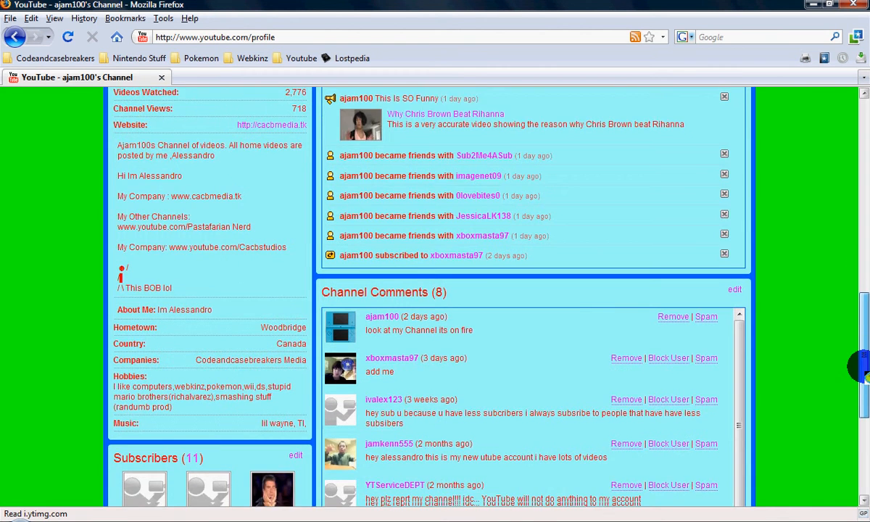
{"action": "scroll", "scroll_direction": "down", "scroll_amount": 3}
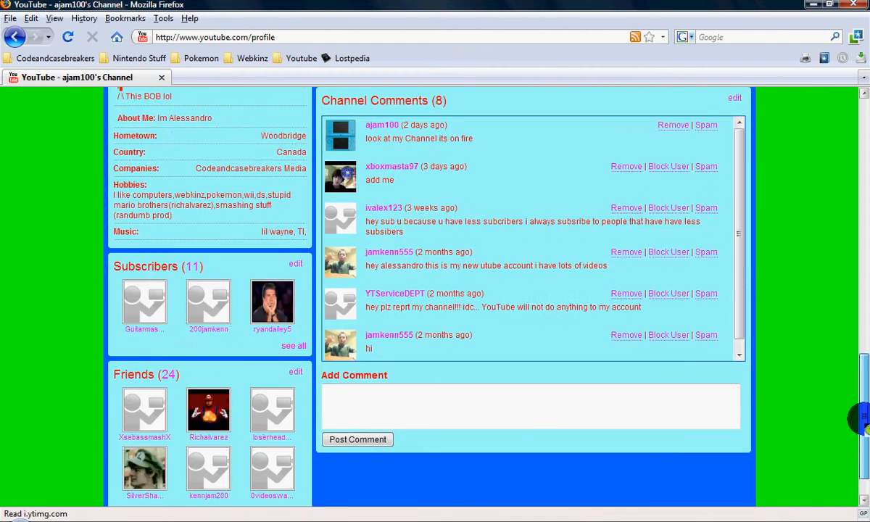
{"action": "scroll", "scroll_direction": "up", "scroll_amount": 3}
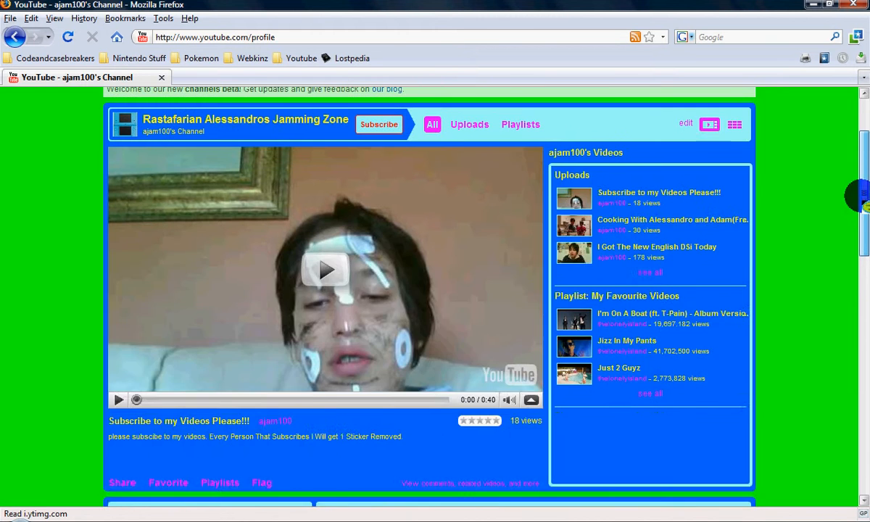
{"action": "scroll", "scroll_direction": "up", "scroll_amount": 3}
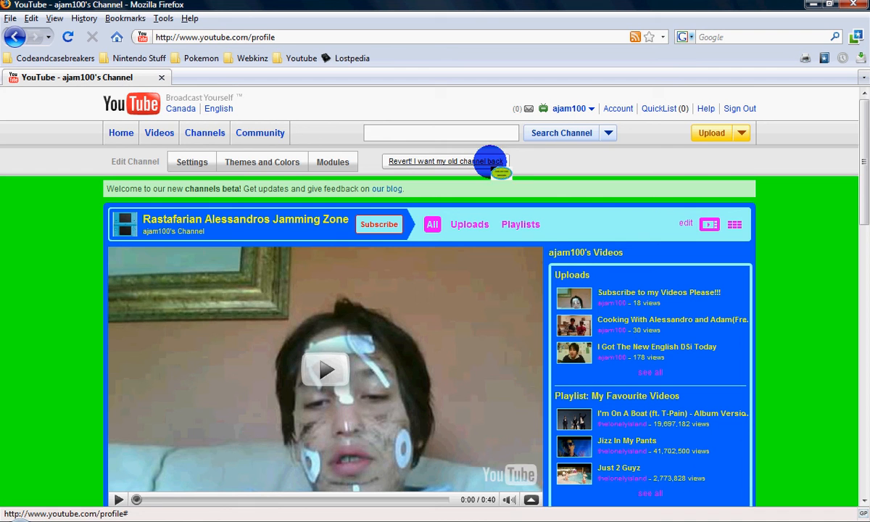
{"action": "scroll", "scroll_direction": "down", "scroll_amount": 3}
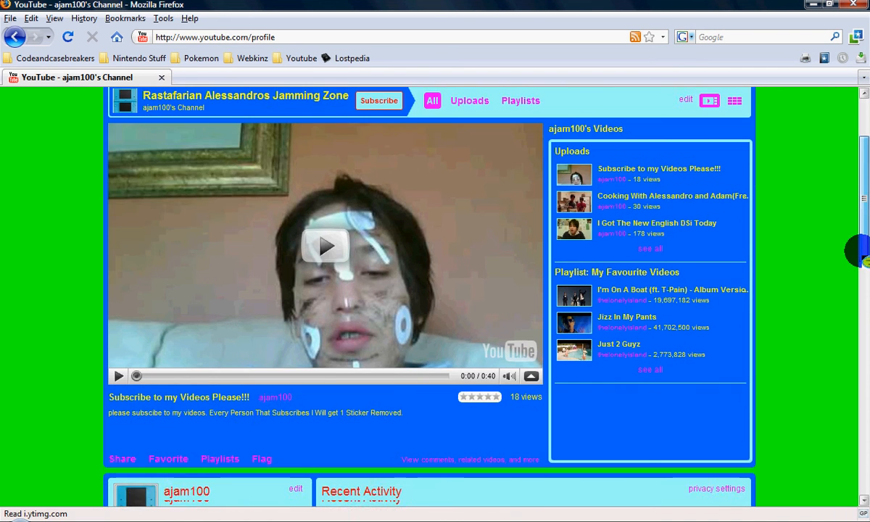
{"action": "scroll", "scroll_direction": "down", "scroll_amount": 3}
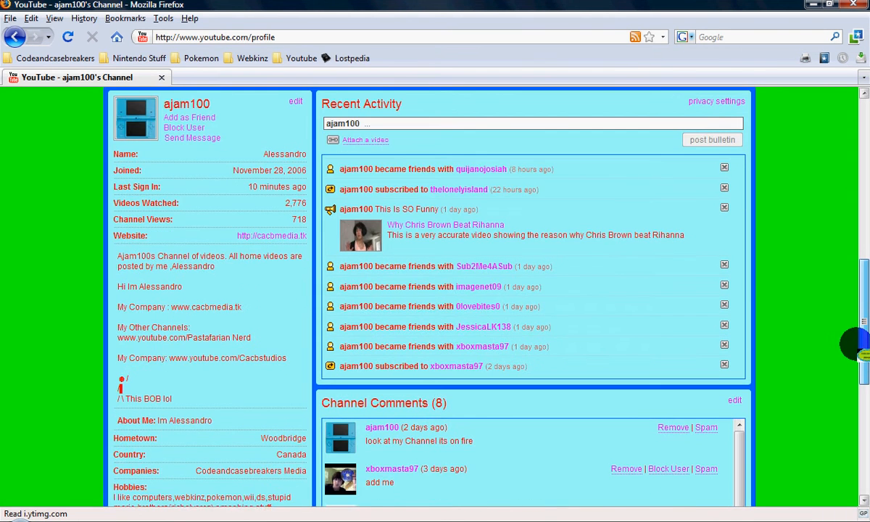
{"action": "scroll", "scroll_direction": "down", "scroll_amount": 3}
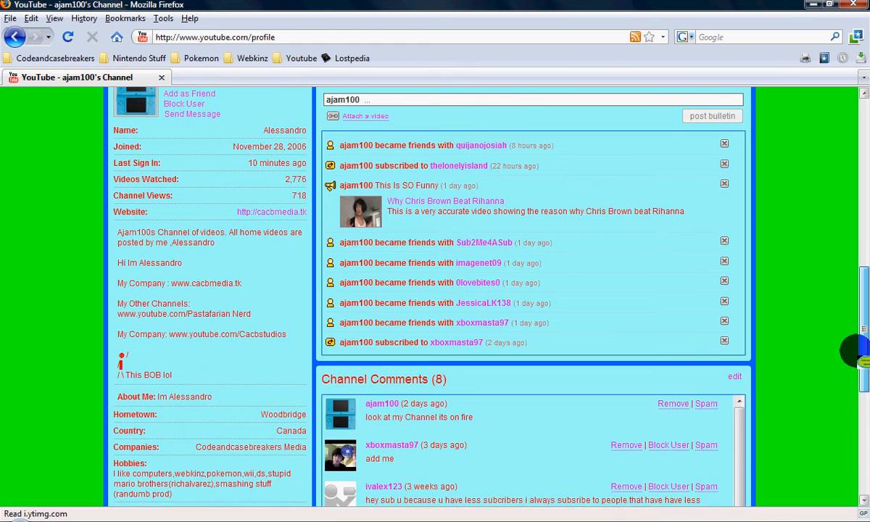
{"action": "scroll", "scroll_direction": "down", "scroll_amount": 3}
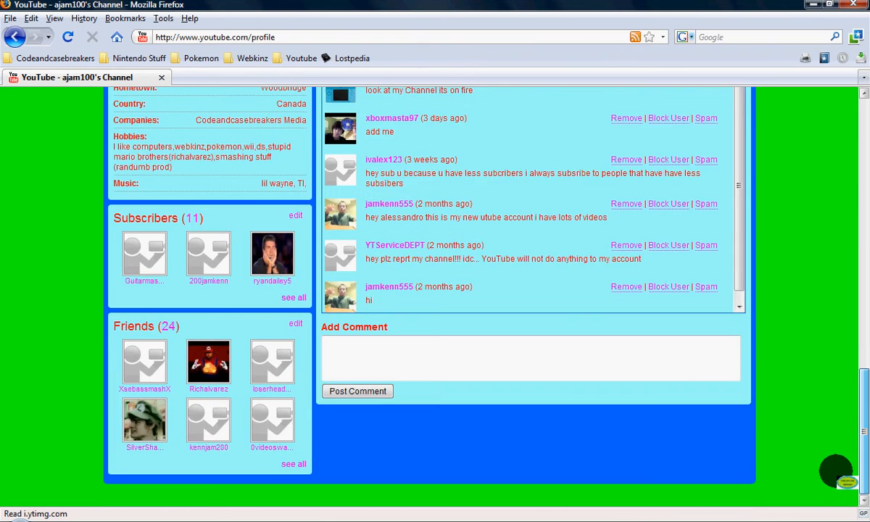
{"action": "scroll", "scroll_direction": "up", "scroll_amount": 3}
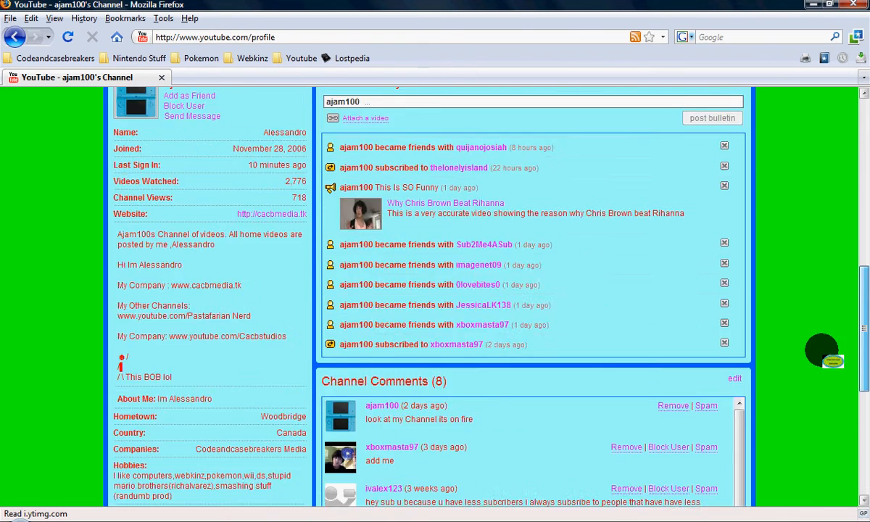
{"action": "scroll", "scroll_direction": "up", "scroll_amount": 3}
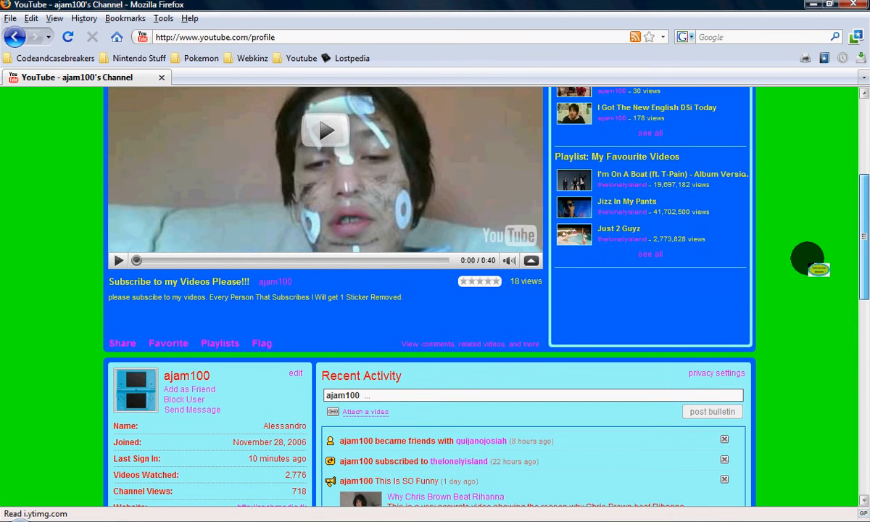